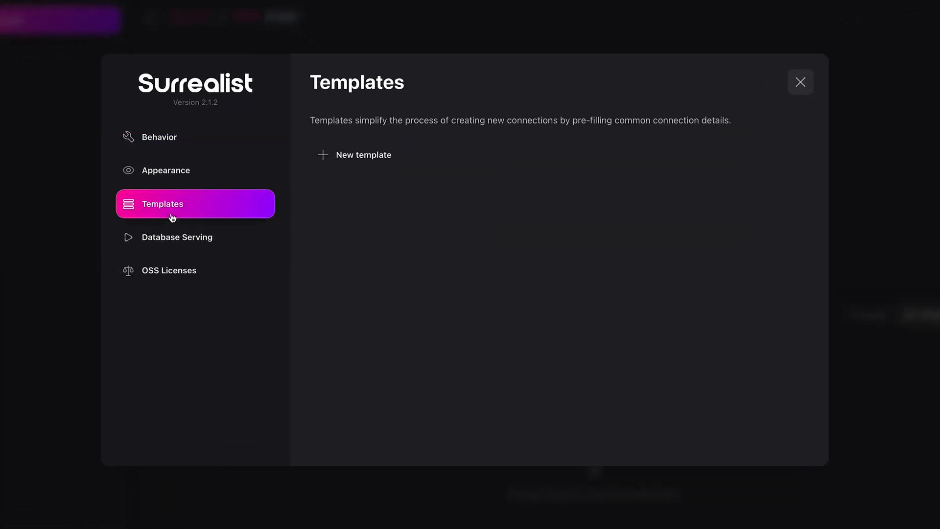
Step: Create the 'Acme database' template with WSS protocol, host db.acme.org and username root
left_click(362, 155)
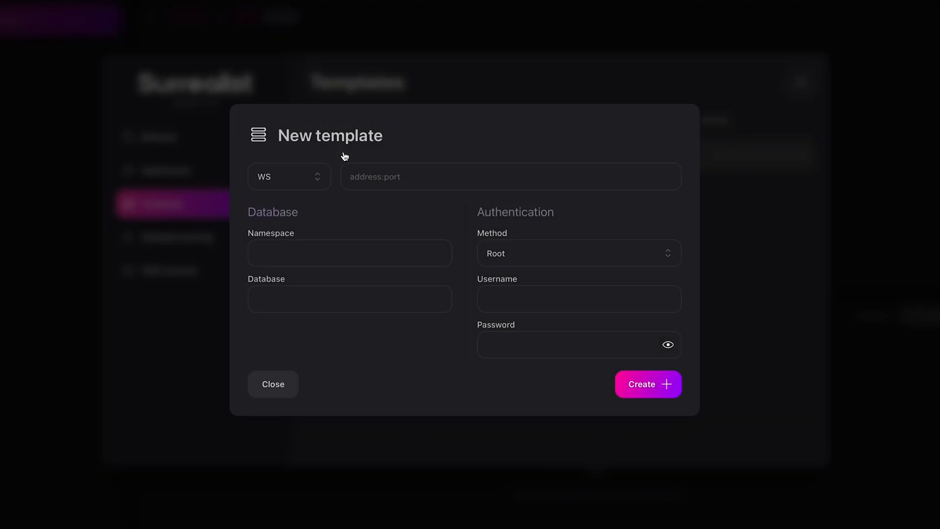
type("Acme data")
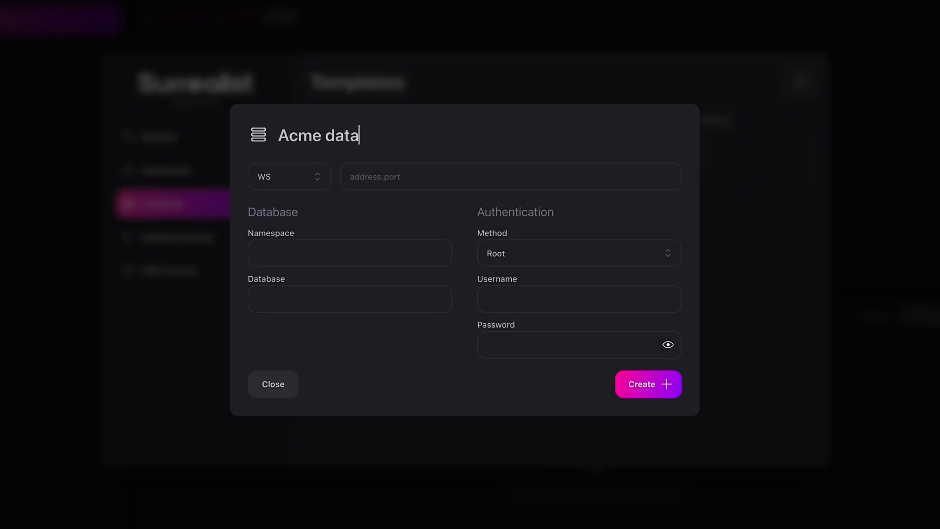
left_click(289, 176)
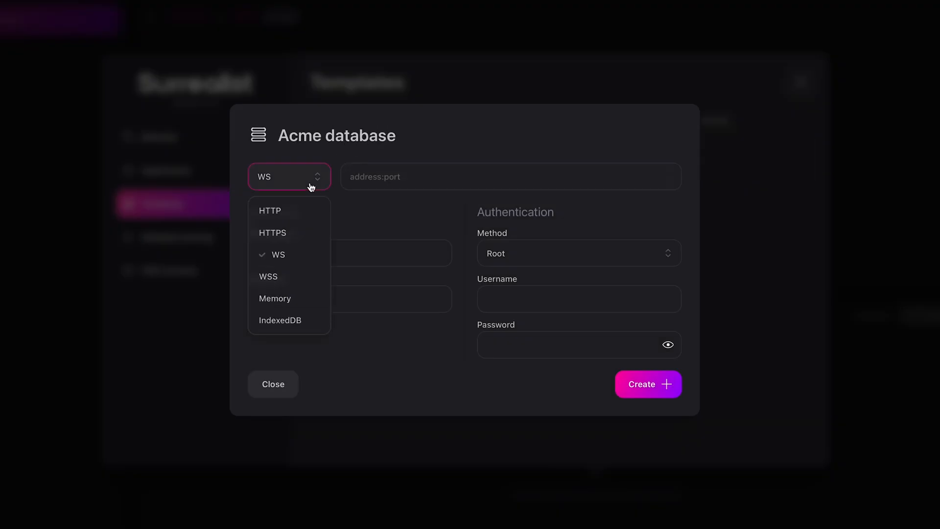
left_click(268, 276)
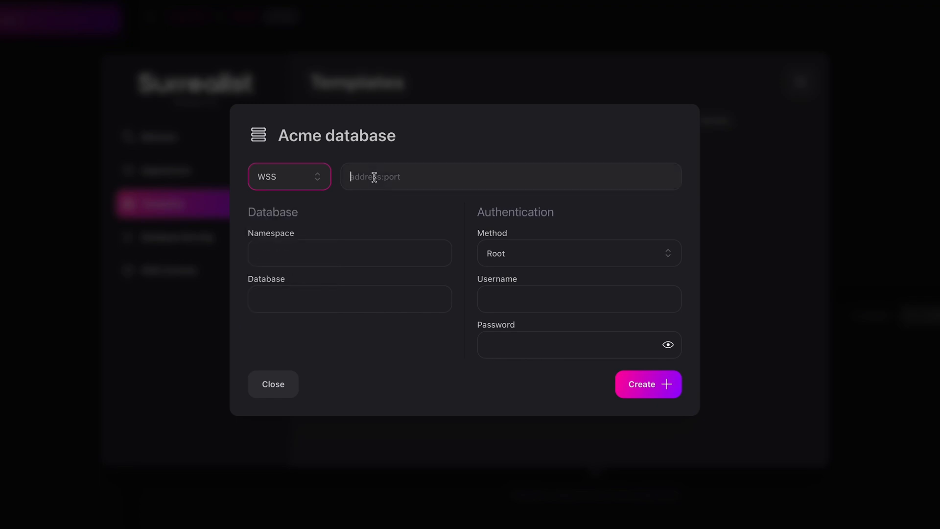
type("root")
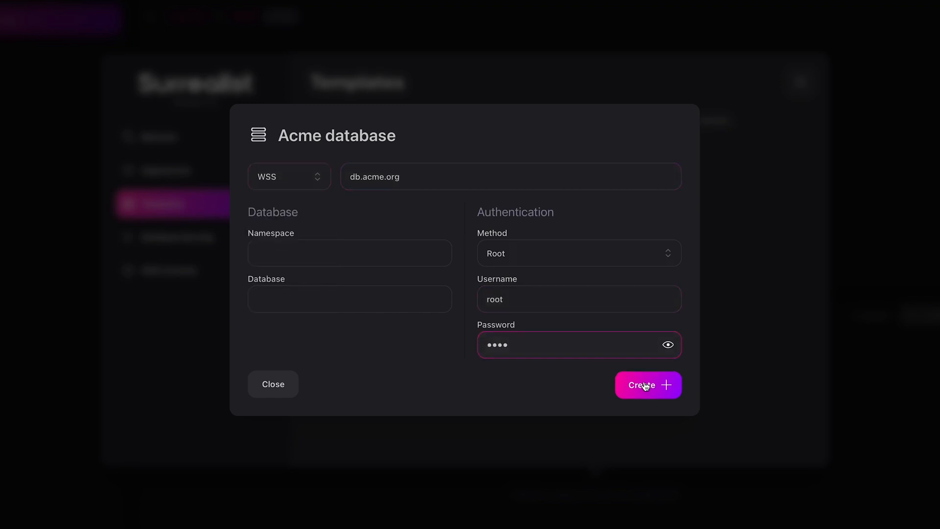
left_click(649, 384)
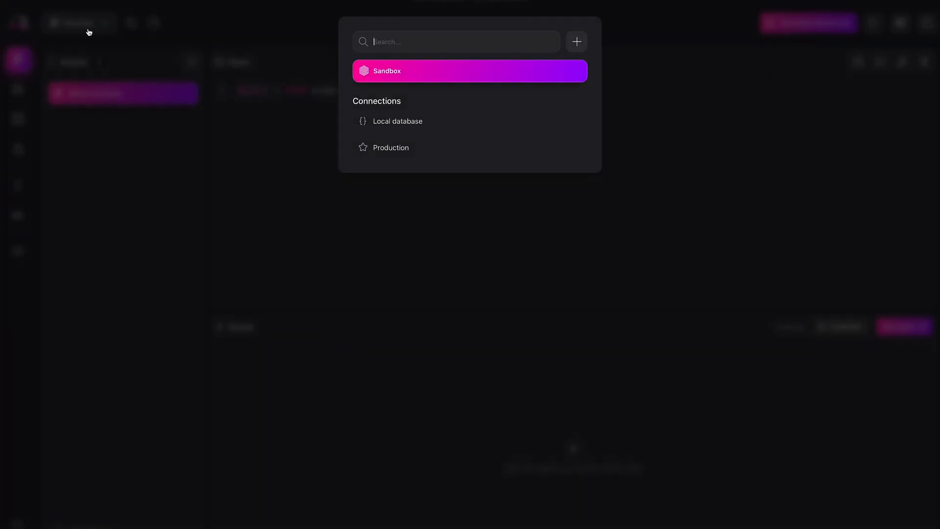
Step: Create a new connection prefilled from the Acme database template with namespace and database test
left_click(575, 41)
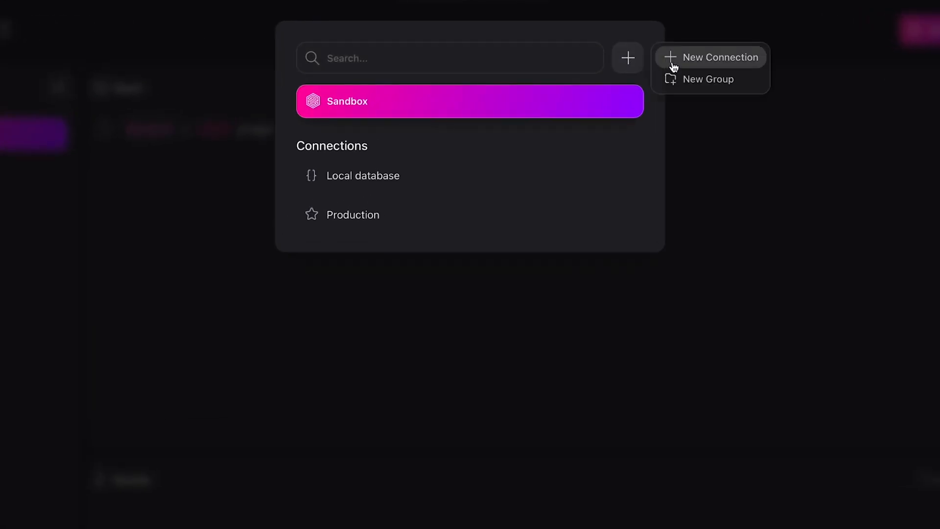
left_click(718, 57)
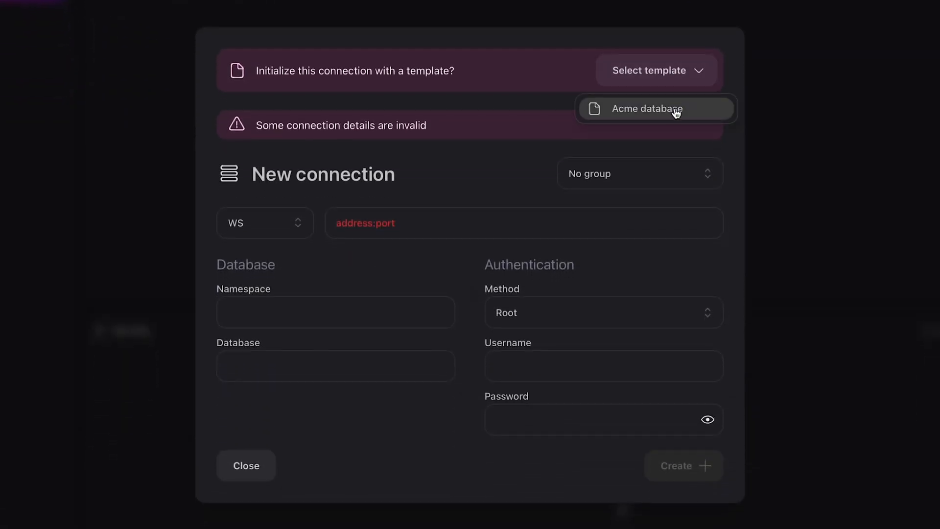
left_click(648, 109)
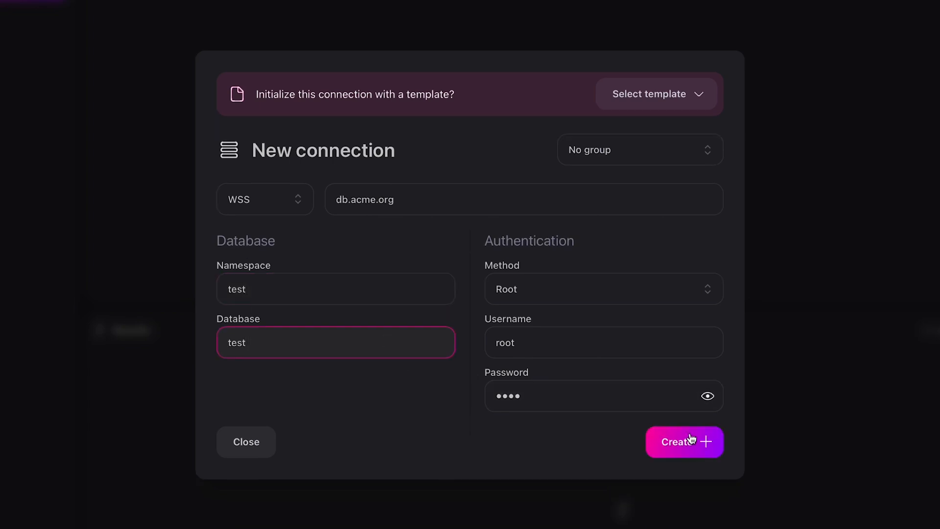
left_click(684, 442)
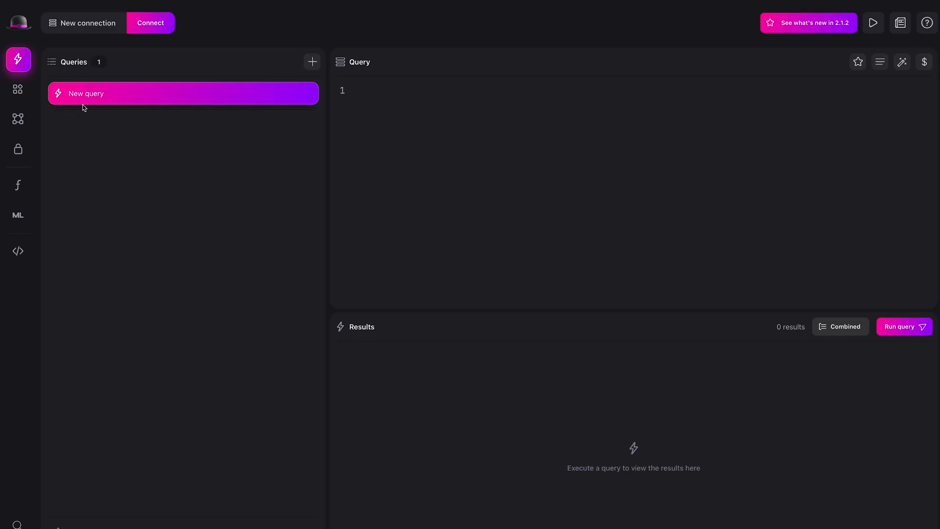
Step: Add a new connection group and rename it from Group 1 to Acme
left_click(84, 22)
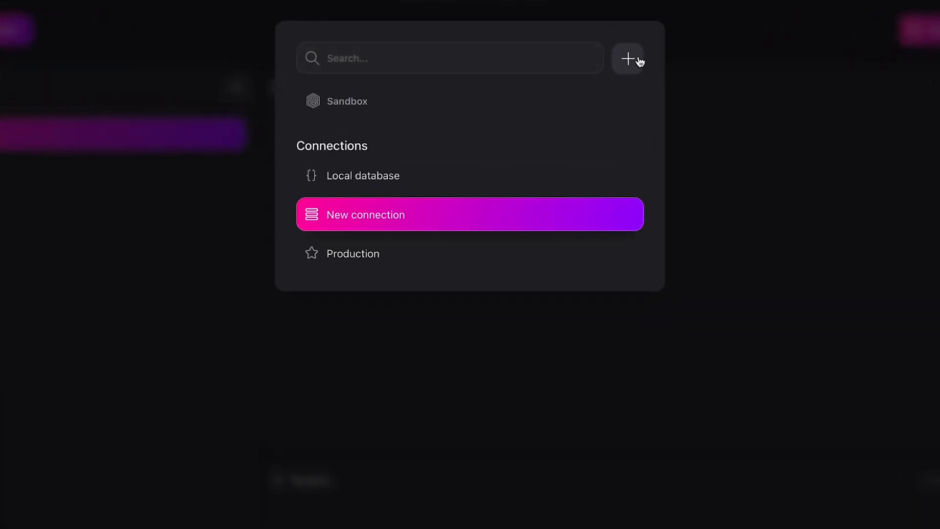
left_click(627, 58)
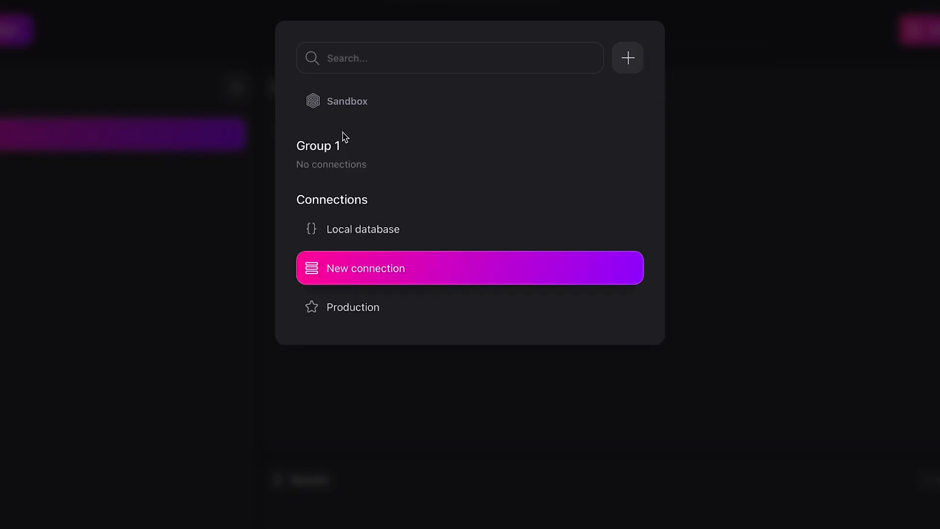
type("A")
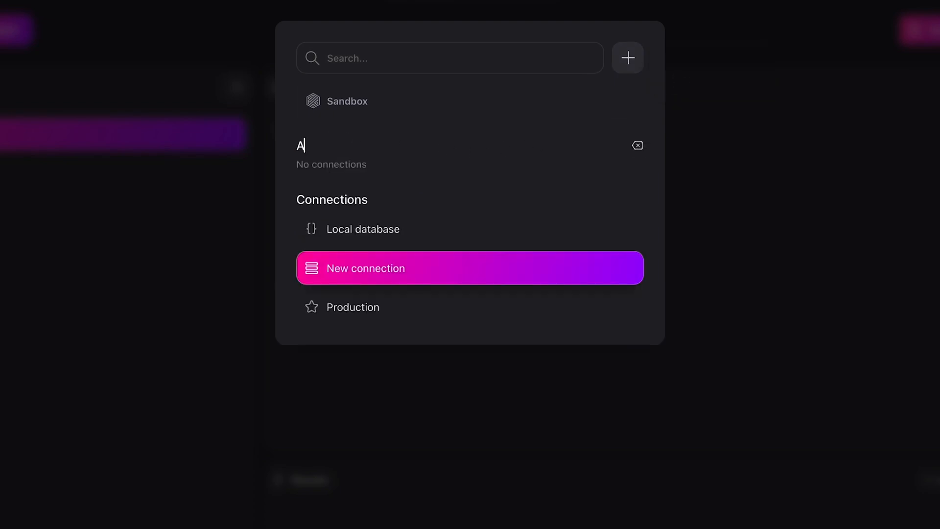
type("cme")
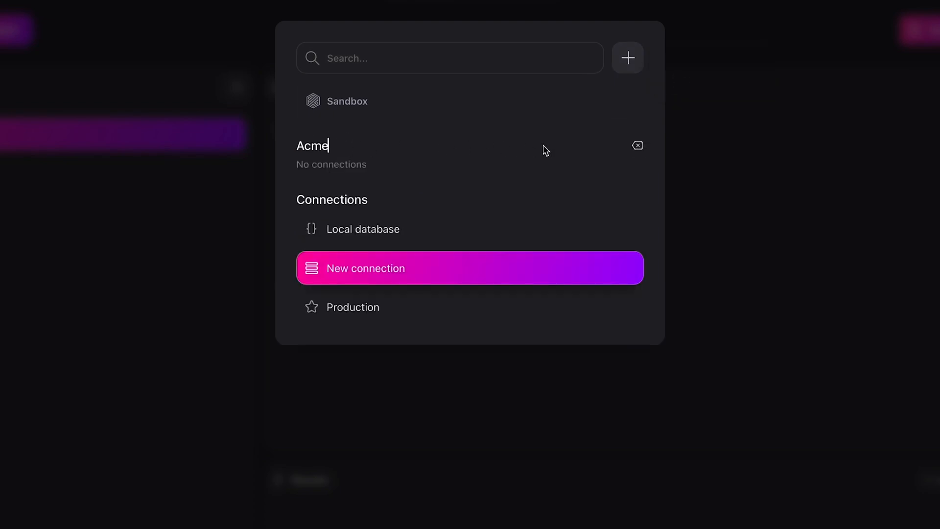
left_click(470, 269)
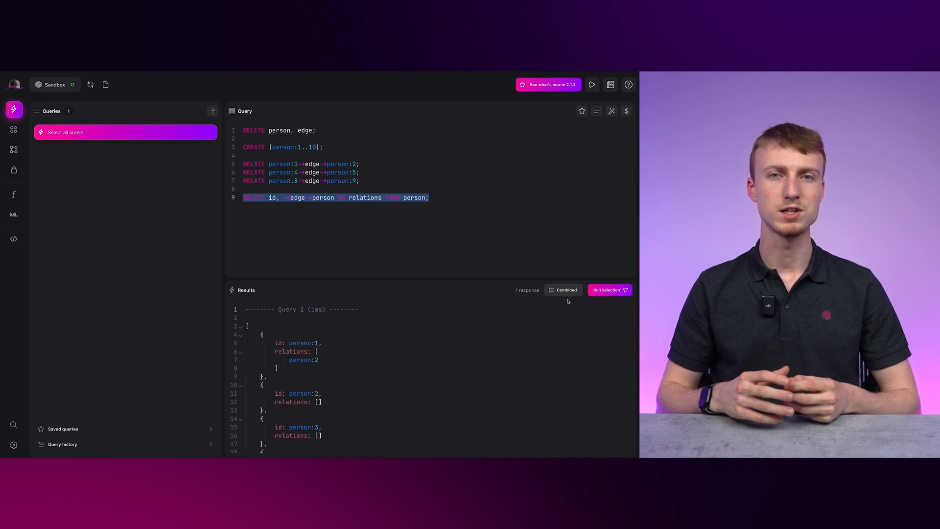
scroll("down", 3)
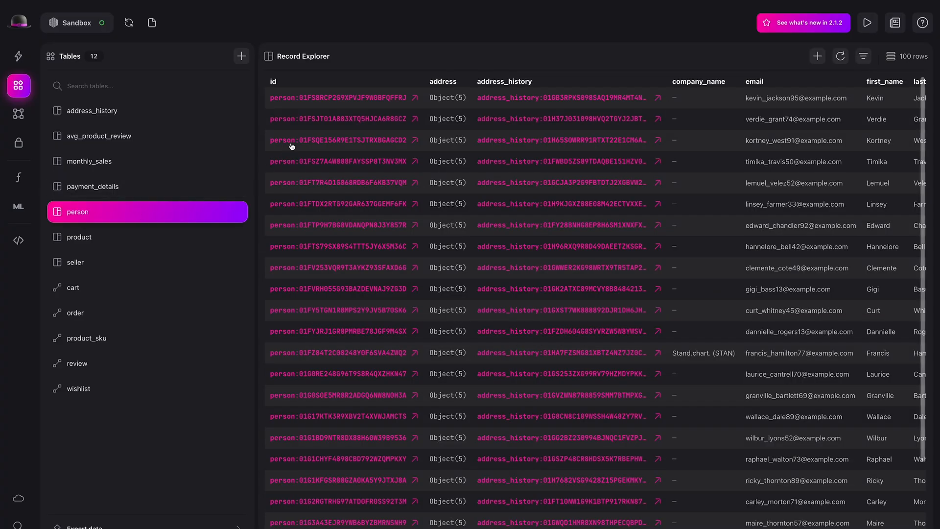
Step: Inspect the person:1 record and view its Relations
left_click(338, 140)
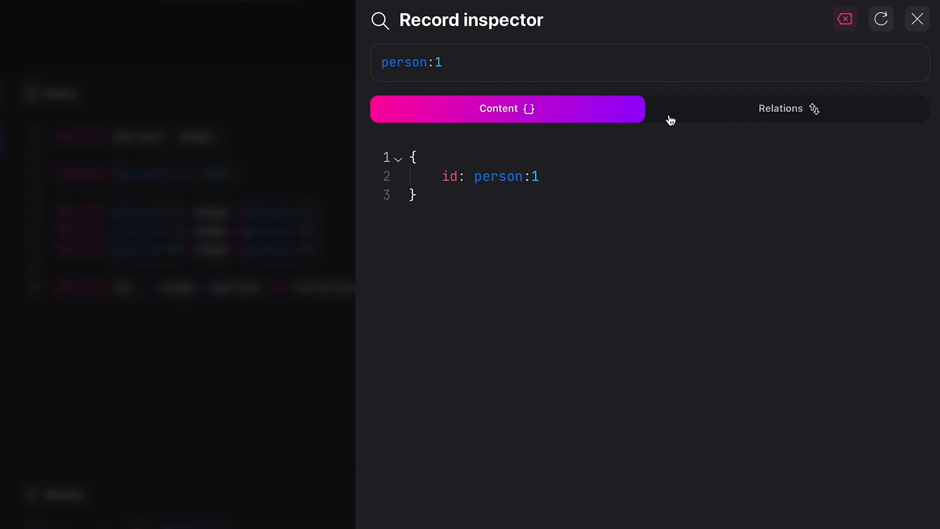
left_click(780, 108)
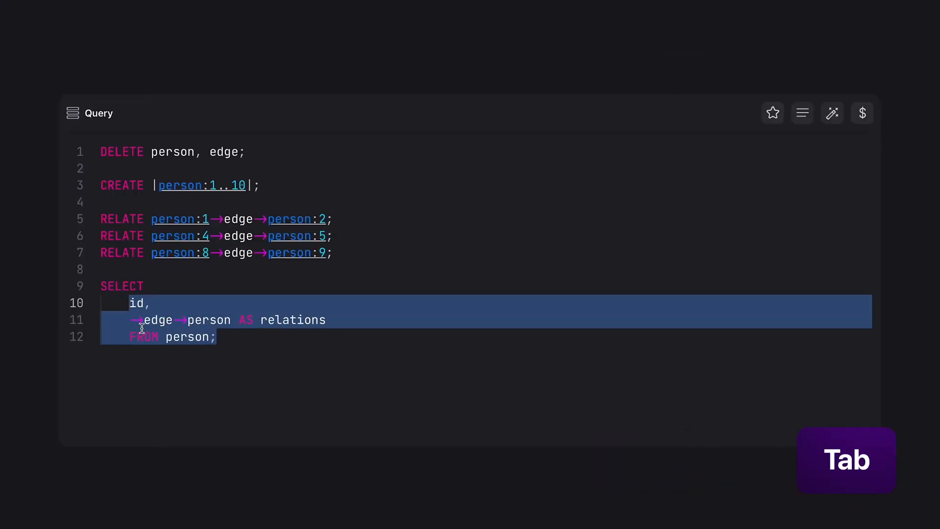
Step: Unindent the FROM person line and select the word edge on line 1
key("shift+Tab")
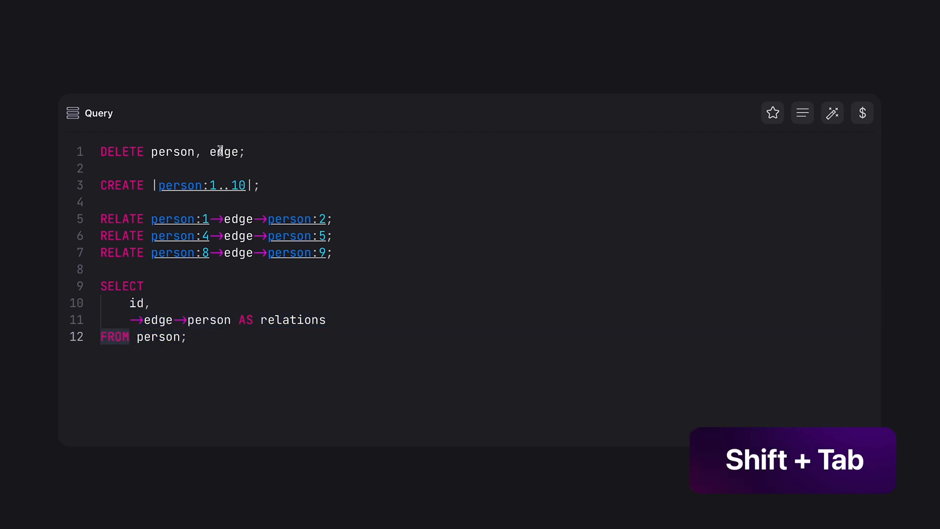
double_click(223, 151)
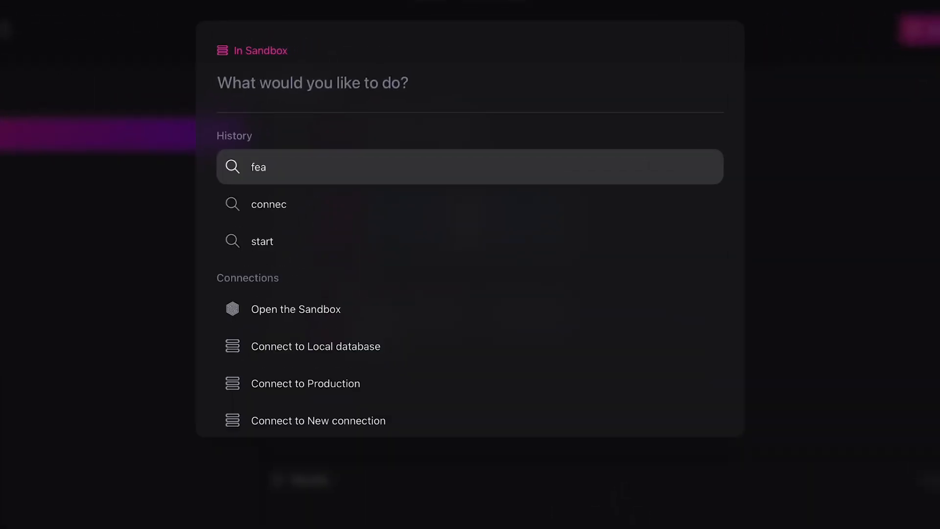
Step: Search the command palette for actions matching 'save'
type("save")
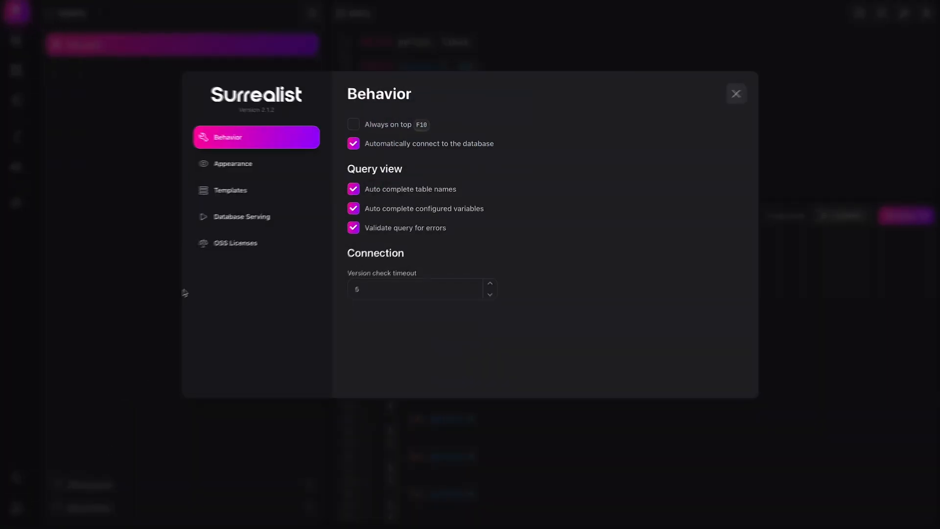
Step: Set Appearance value formatting mode to JSON and close the settings
left_click(233, 164)
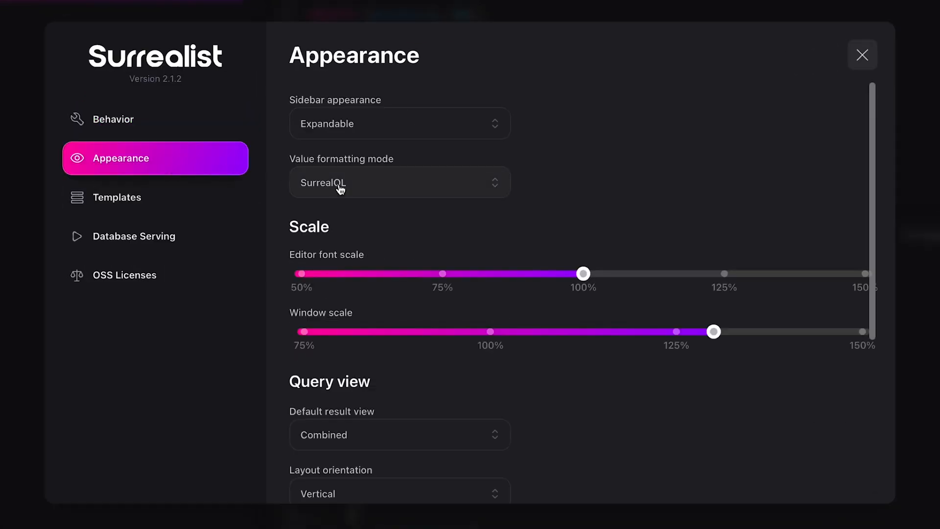
left_click(398, 183)
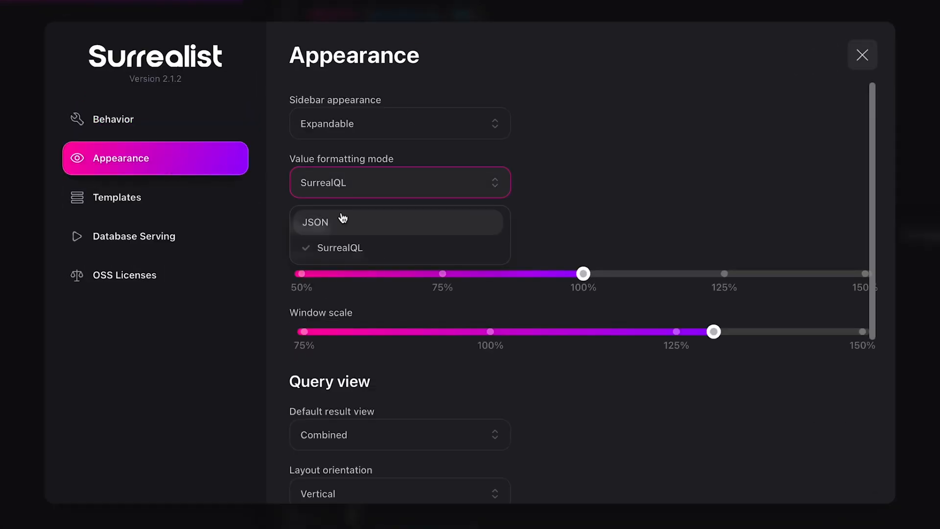
left_click(314, 222)
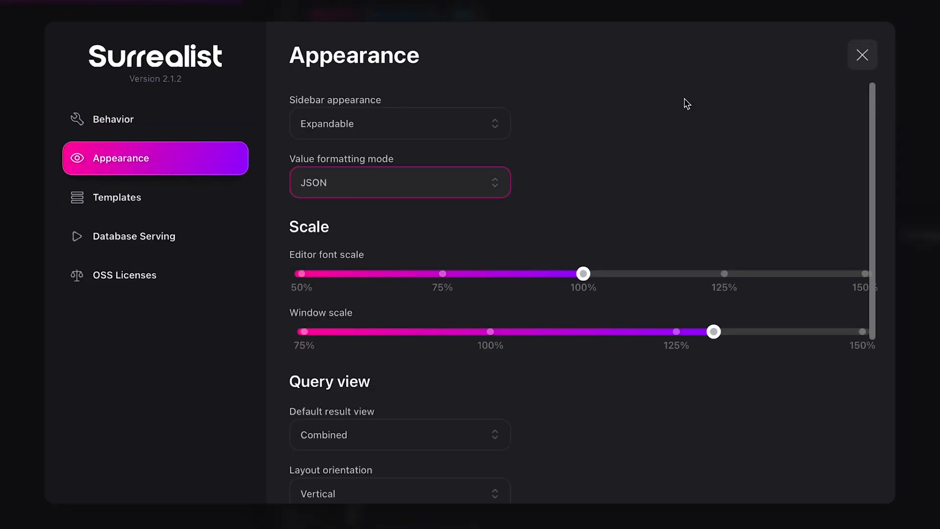
left_click(862, 55)
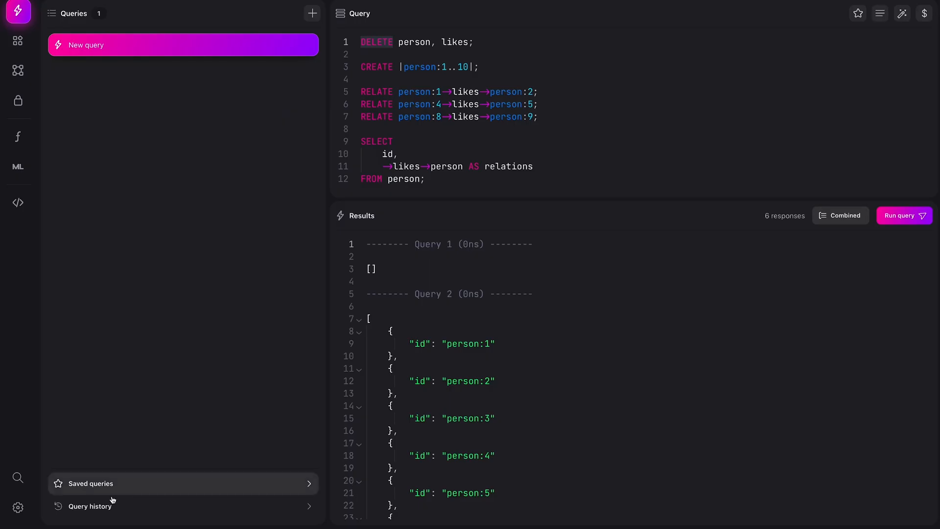
Step: Set the default result view to Table and the layout orientation to Horizontal
left_click(17, 508)
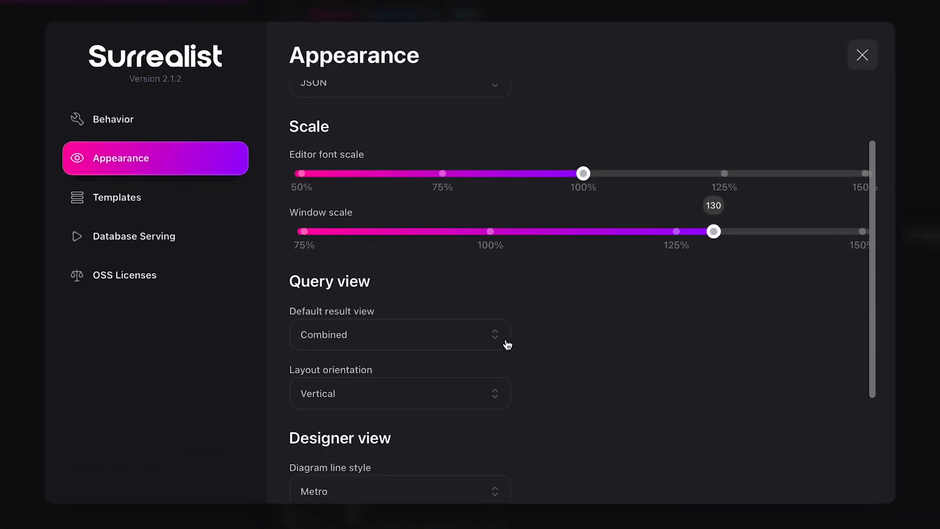
left_click(400, 334)
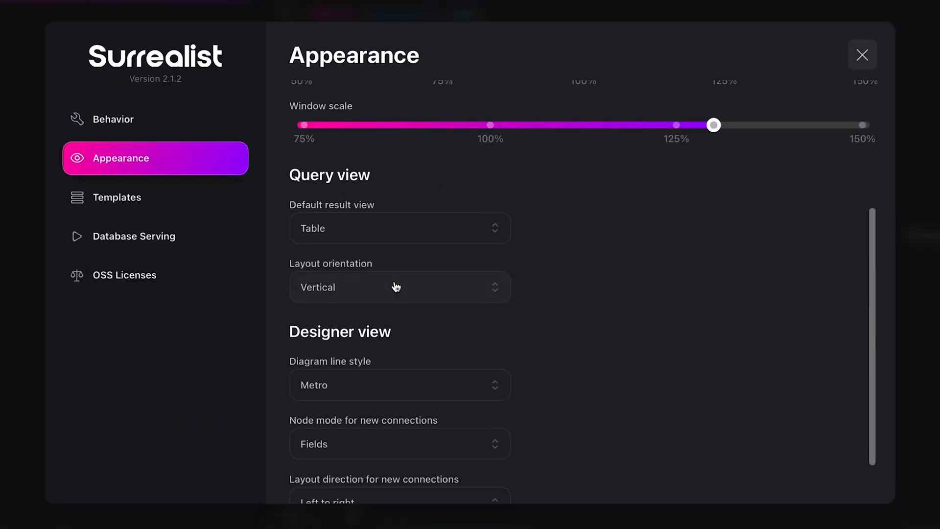
left_click(398, 287)
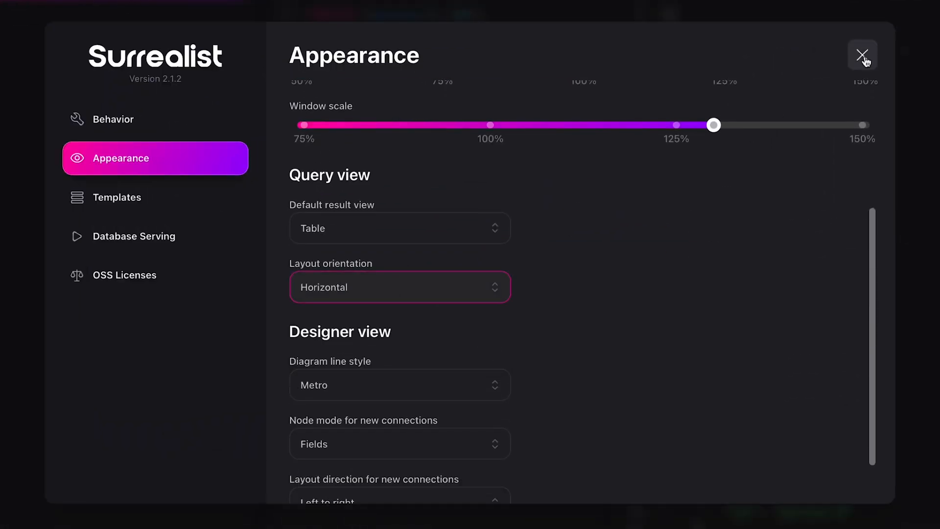